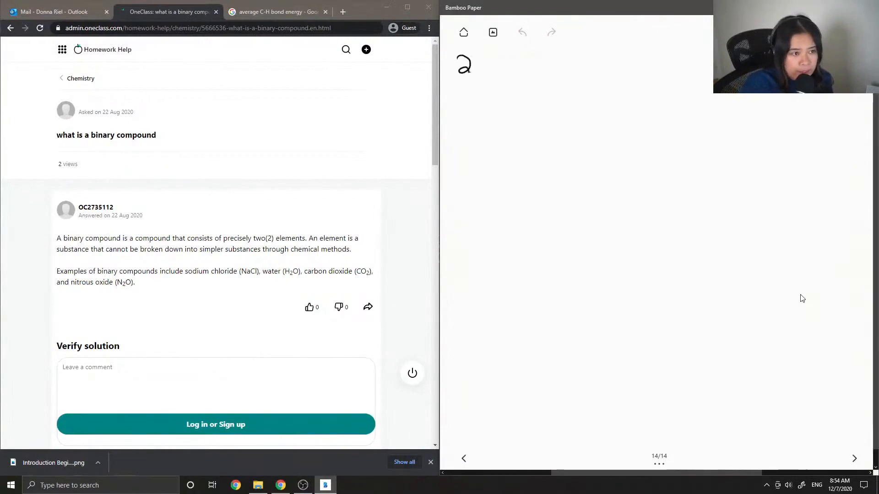
# - Handwrite '2) binary compound', link 'bin' by arrow to 'two', and begin 'consists of'
pyautogui.moveTo(474, 68); pyautogui.dragTo(482, 75)
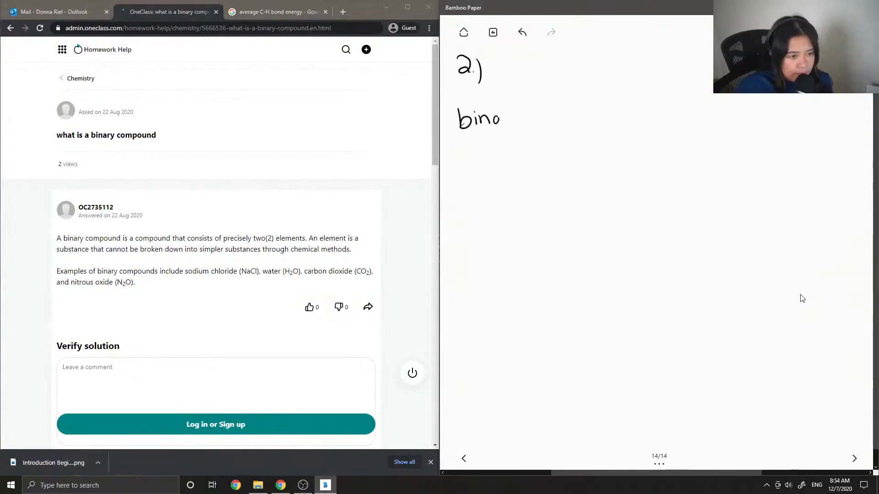
pyautogui.moveTo(492, 119); pyautogui.dragTo(521, 119)
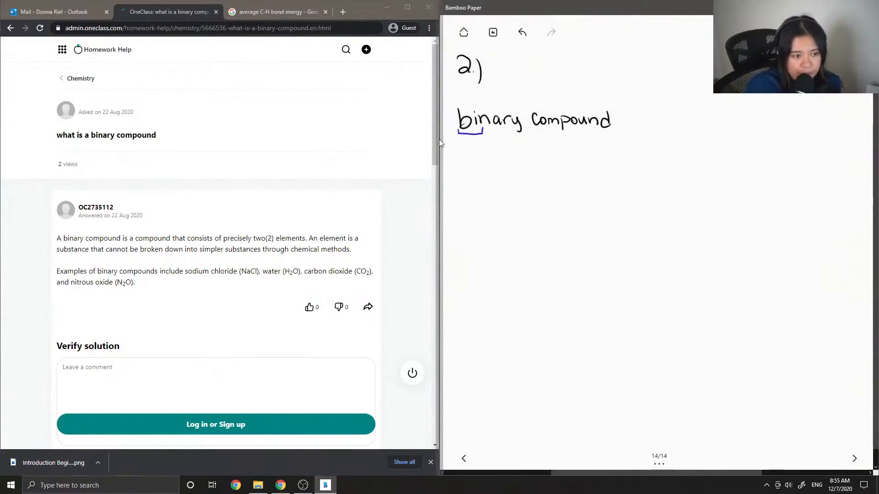
pyautogui.moveTo(470, 140); pyautogui.dragTo(469, 162)
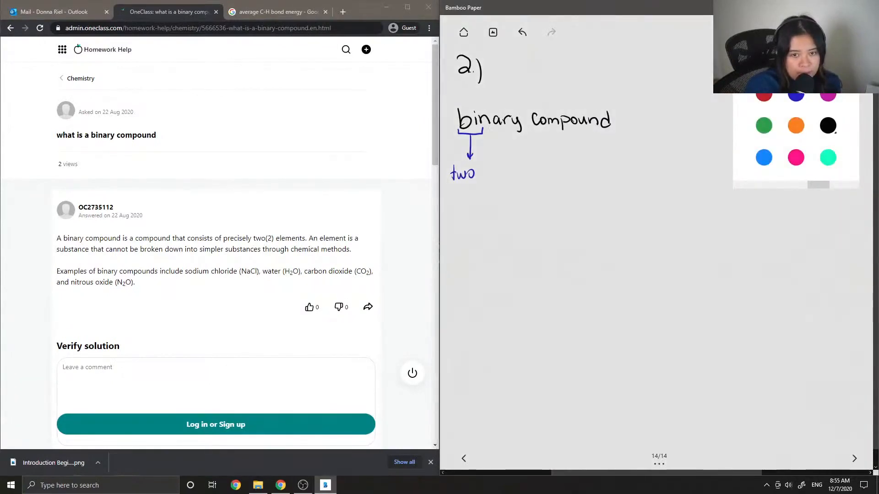
pyautogui.moveTo(617, 120); pyautogui.dragTo(628, 120)
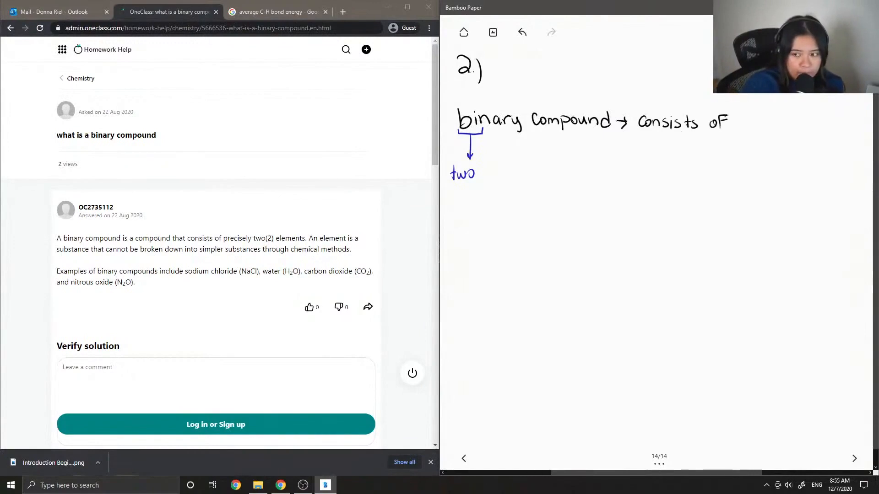
# - Write 'two elements' and the examples H2O, HCl, CO2, then start closing with etc
pyautogui.moveTo(745, 123); pyautogui.dragTo(771, 126)
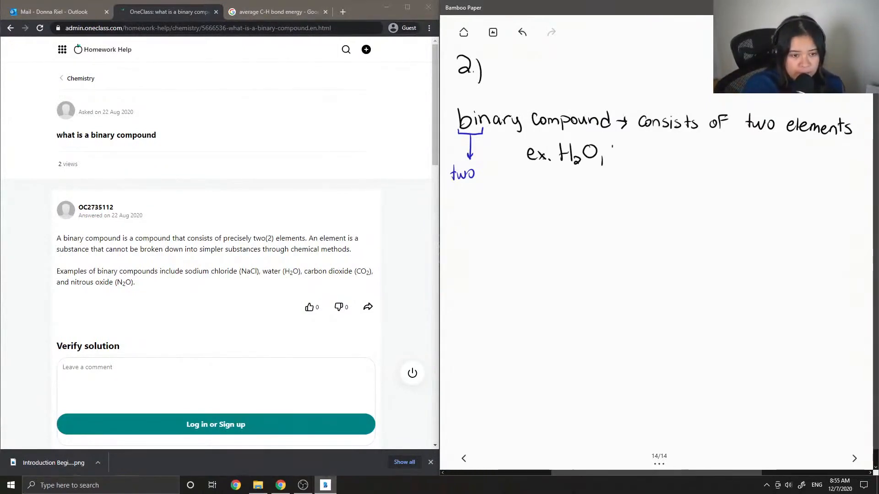
pyautogui.moveTo(611, 154); pyautogui.dragTo(647, 165)
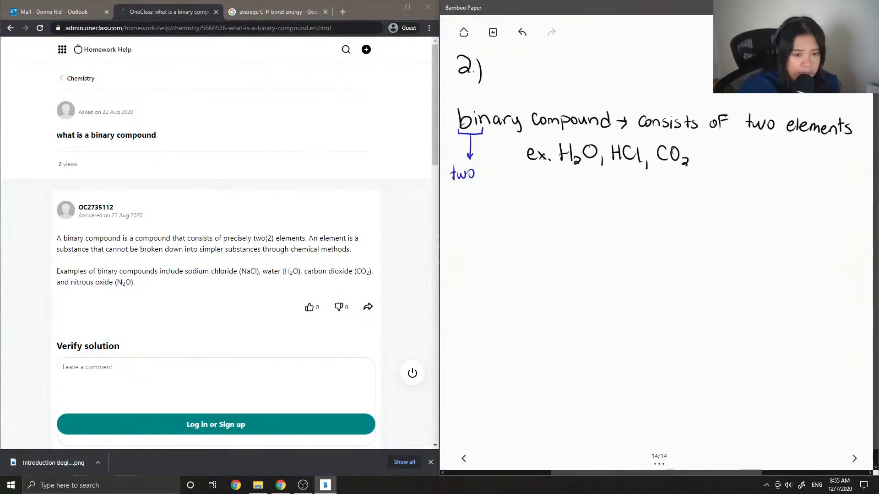
pyautogui.moveTo(701, 156); pyautogui.dragTo(720, 157)
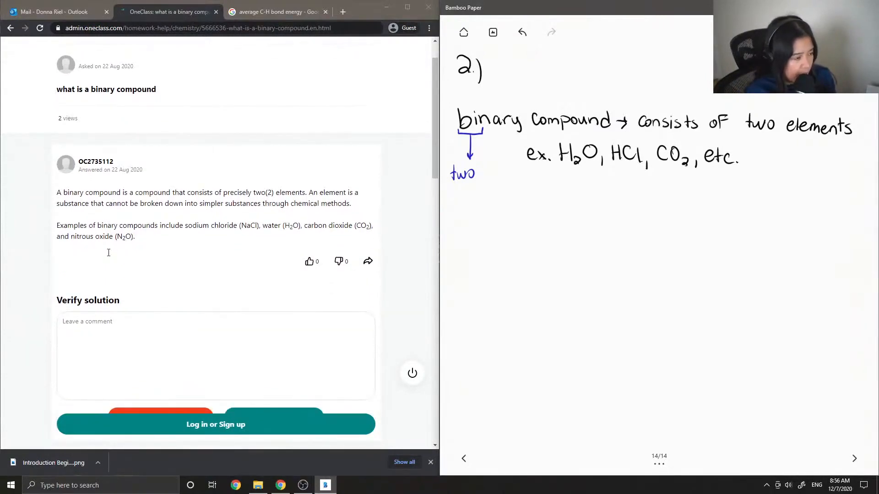
pyautogui.moveTo(110, 254)
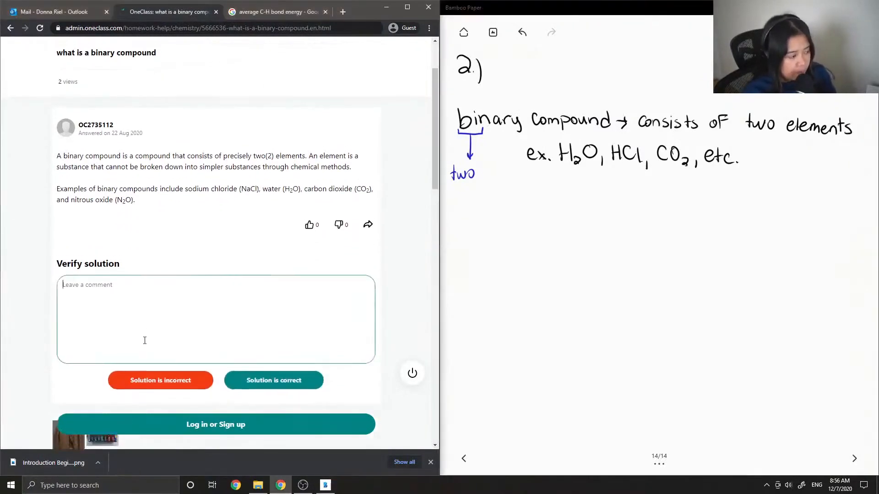
# - Start typing 'Th' in the OneClass verify-solution comment box
pyautogui.write('Th')
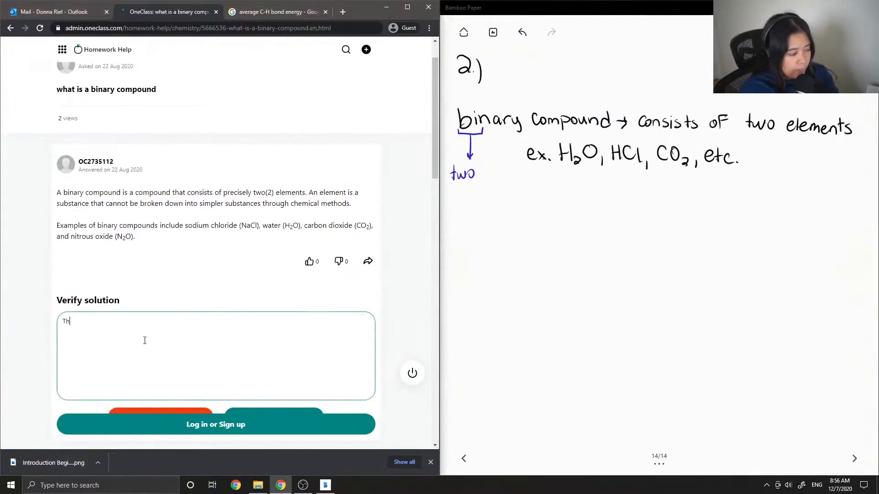